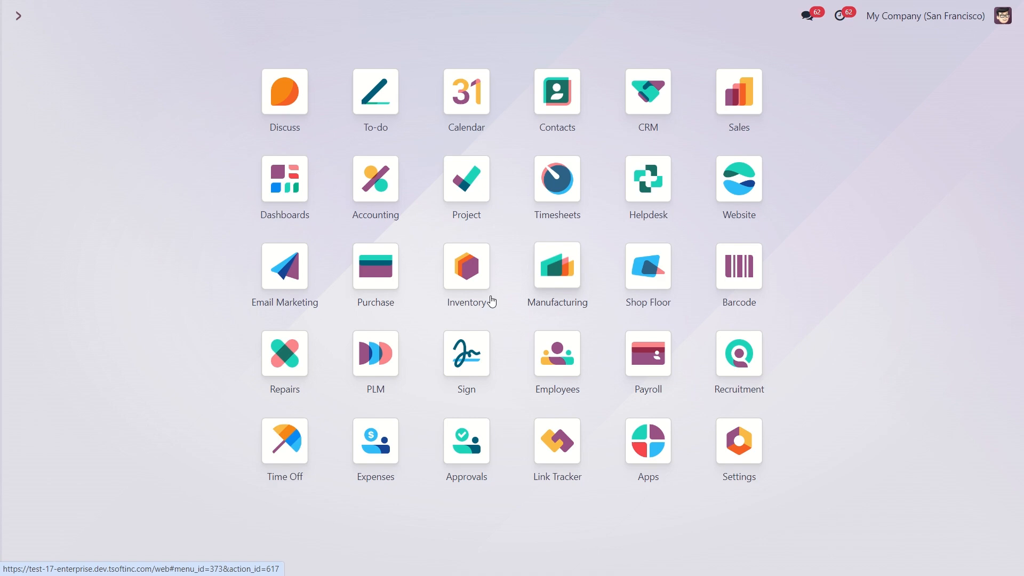
mouse_move(647, 189)
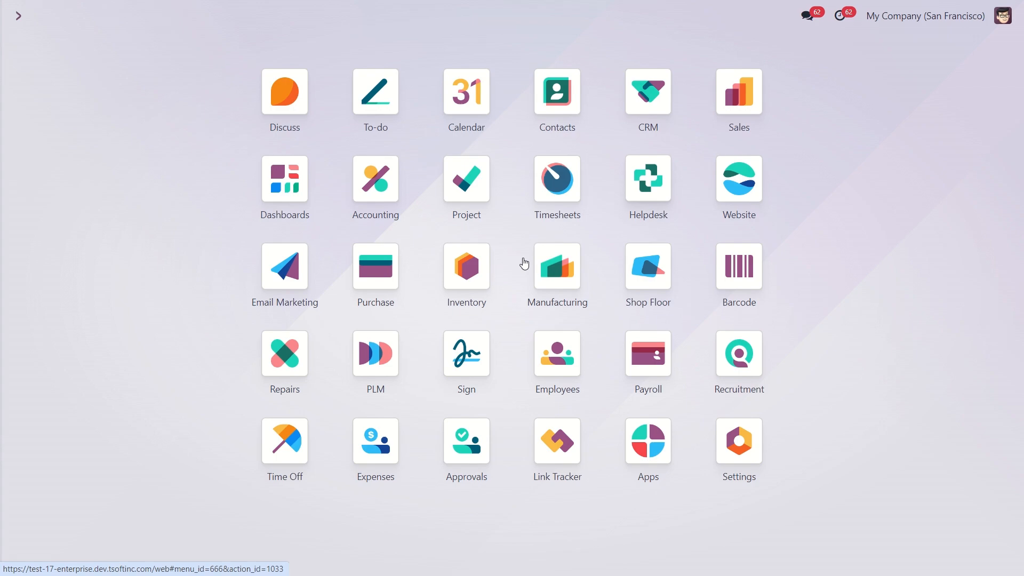
mouse_move(284, 355)
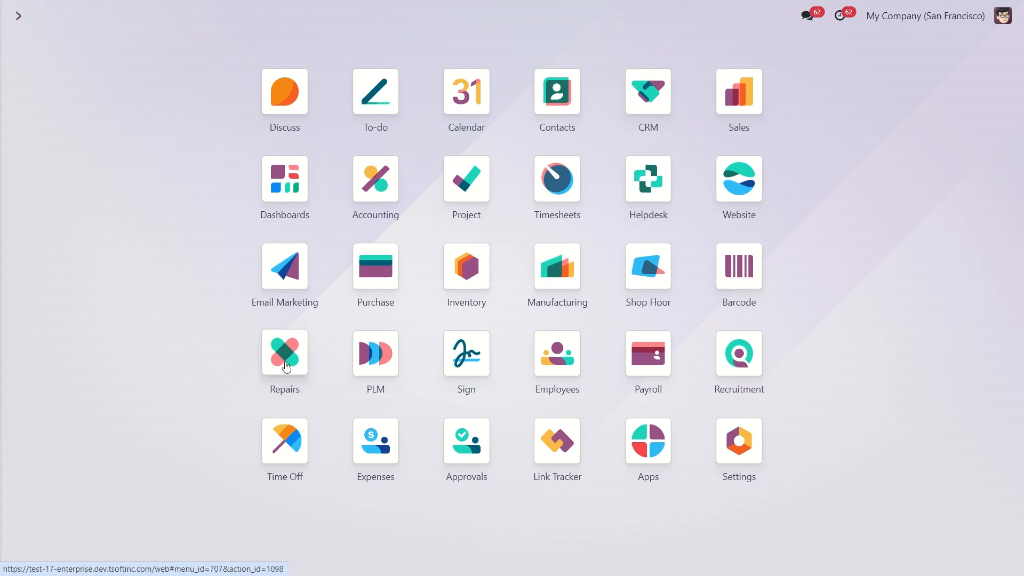
Open the Repairs app and create a new repair order
left_click(285, 357)
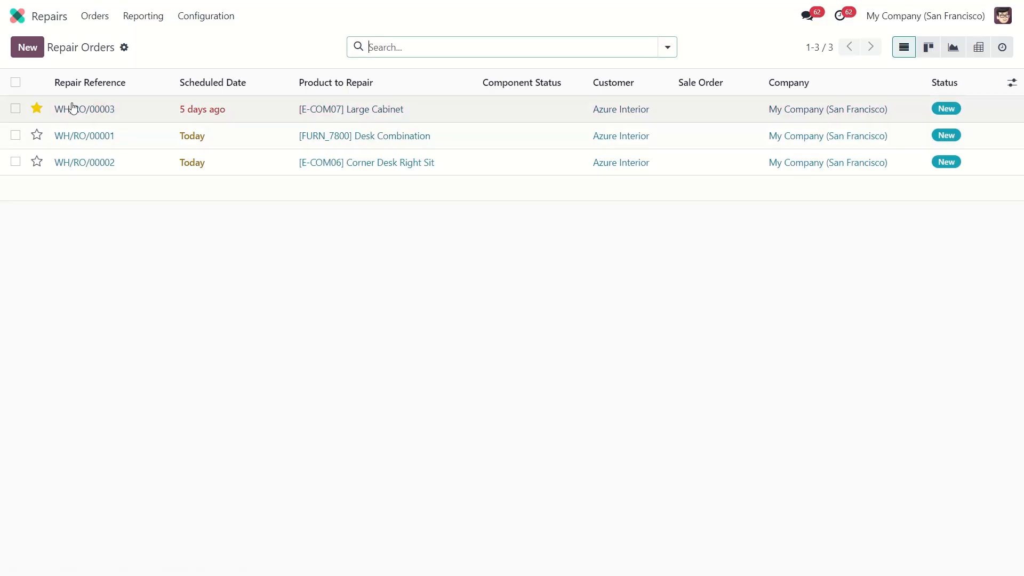
left_click(27, 47)
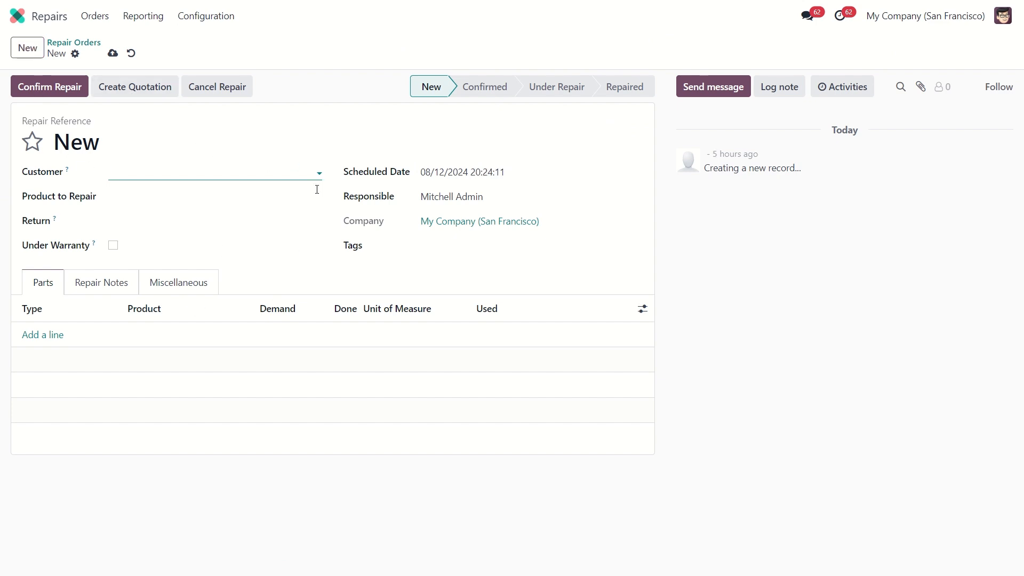
Set customer Deco Addict and product [DESK0005] Customizable Desk (Custom, White), 1.00 Units
left_click(212, 172)
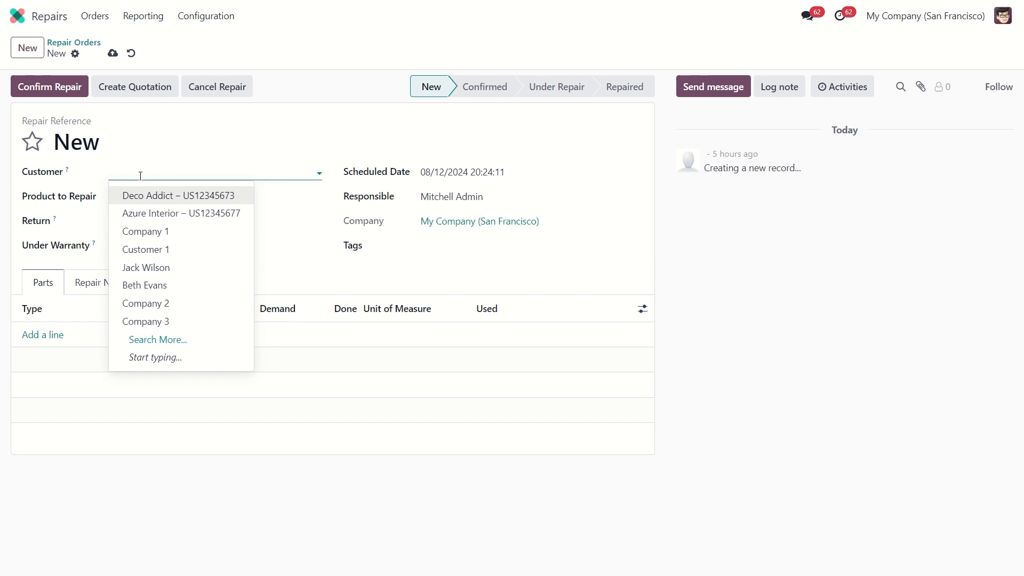
left_click(178, 195)
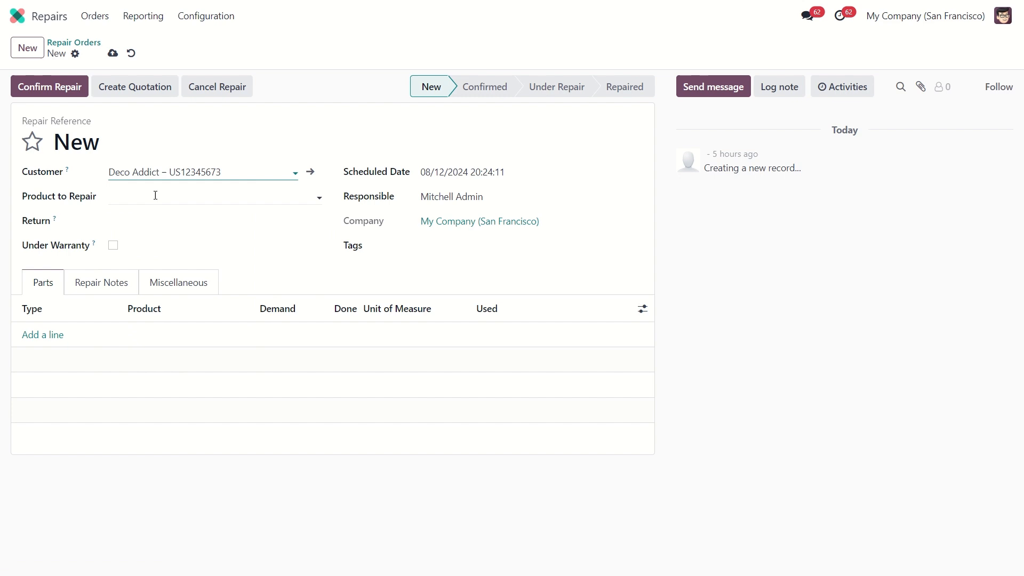
left_click(209, 197)
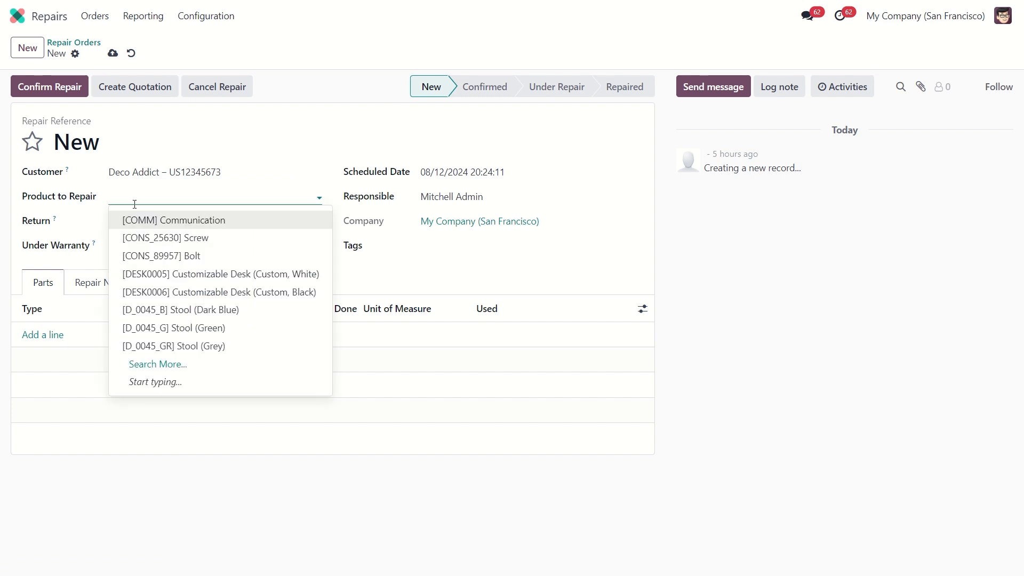
left_click(220, 273)
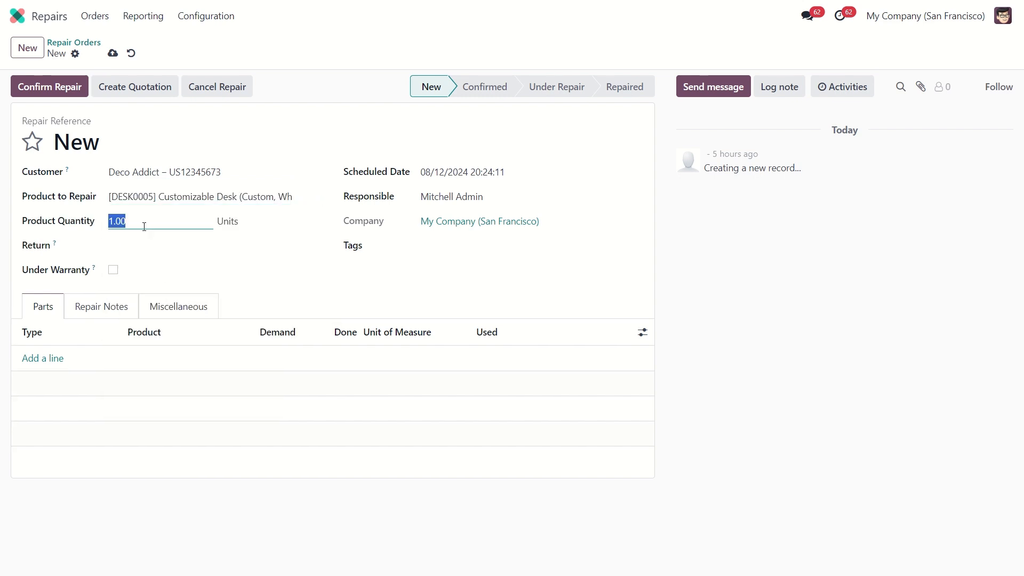
left_click(255, 221)
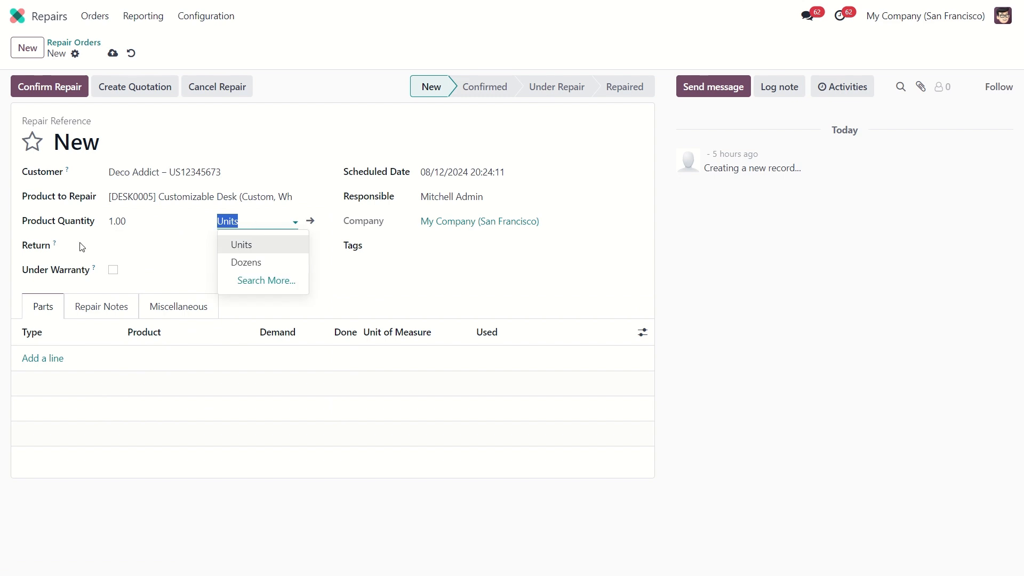
left_click(240, 244)
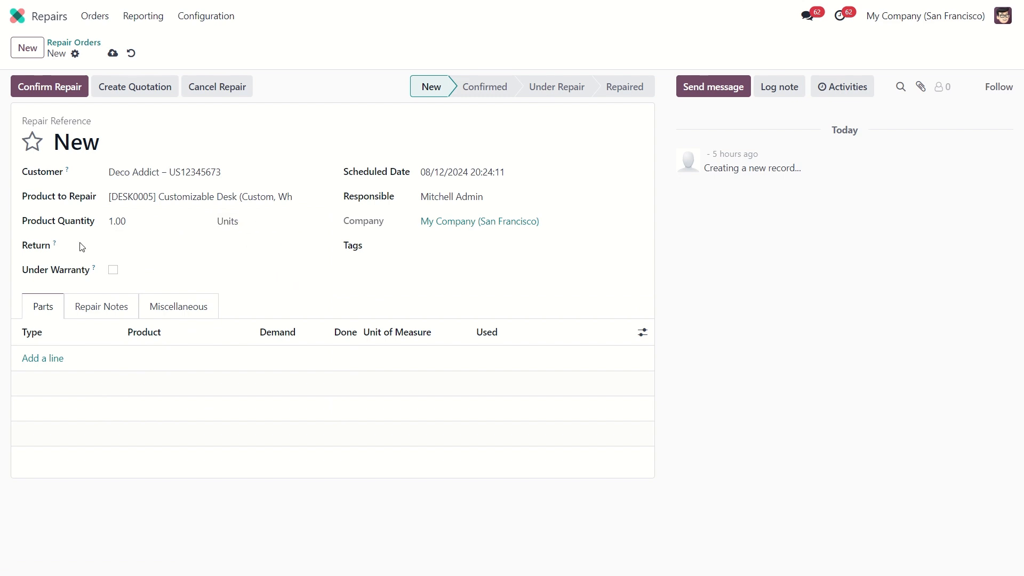
left_click(215, 248)
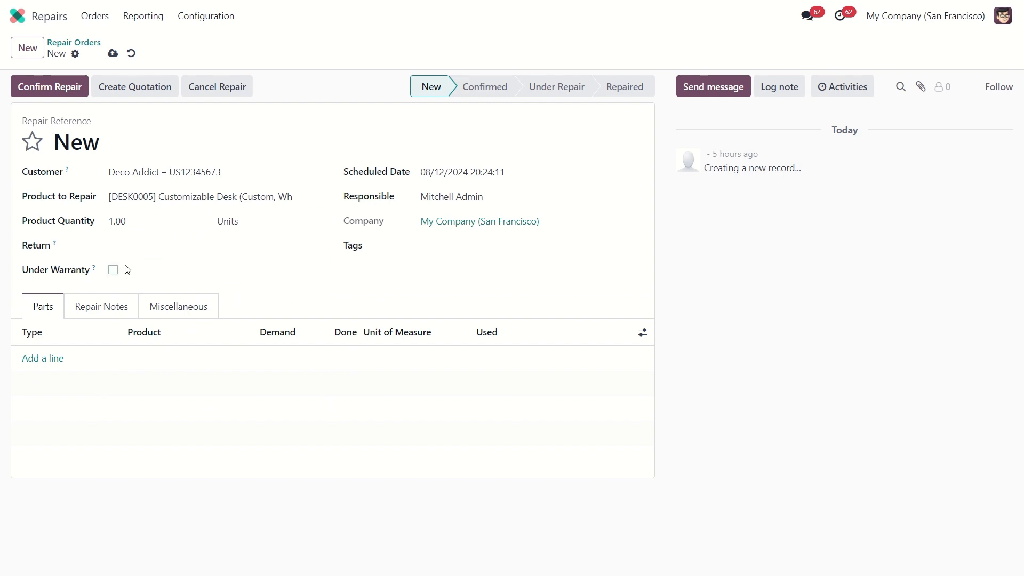
Tick Under Warranty and review the Scheduled Date calendar without changing it
left_click(112, 269)
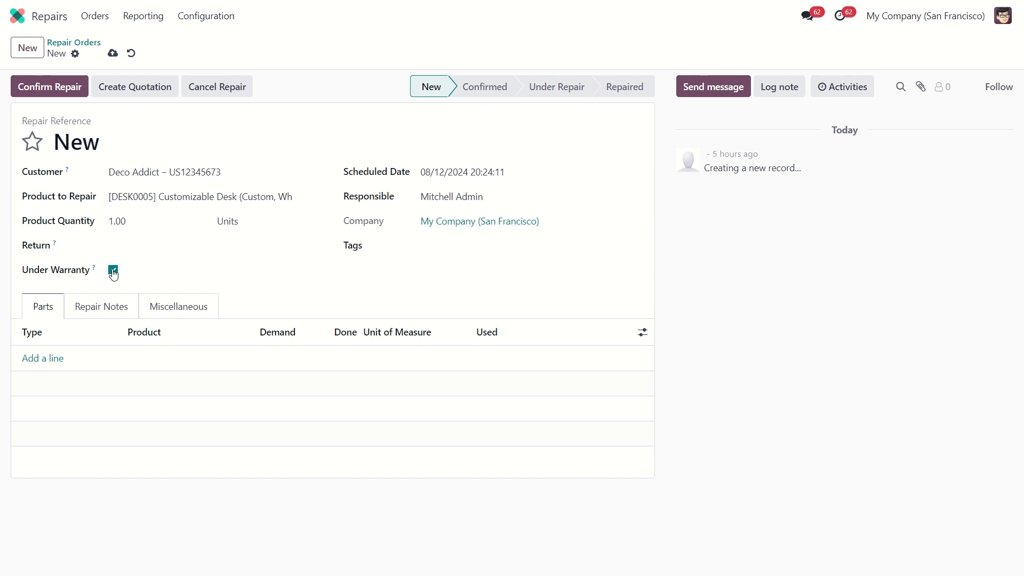
left_click(113, 270)
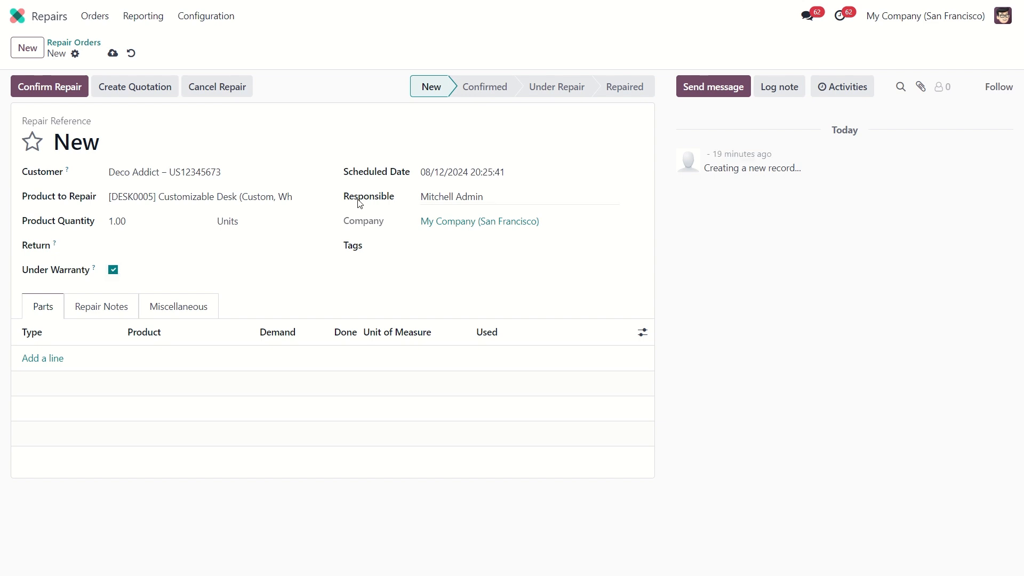
left_click(462, 172)
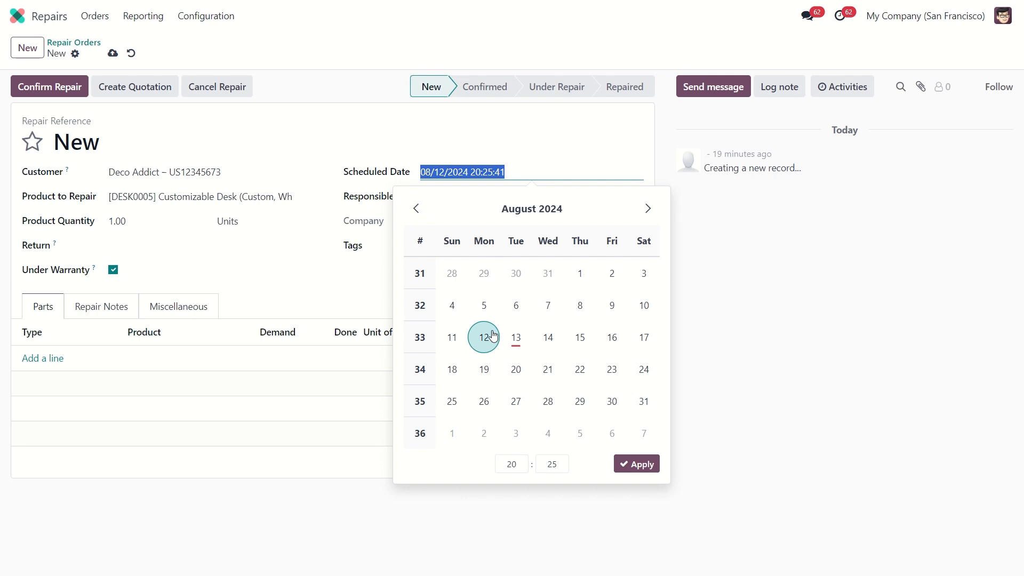
mouse_move(550, 469)
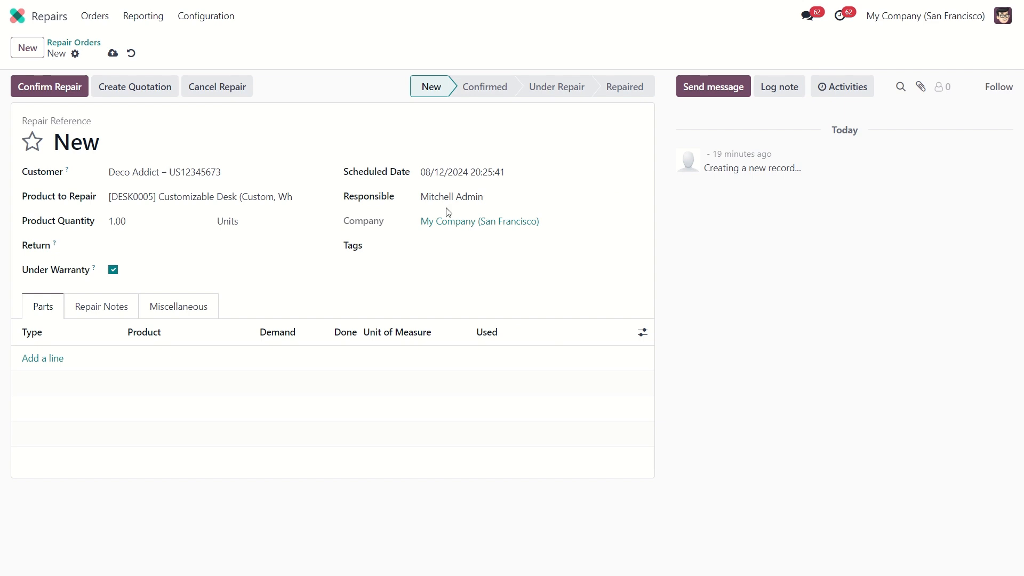
mouse_move(431, 232)
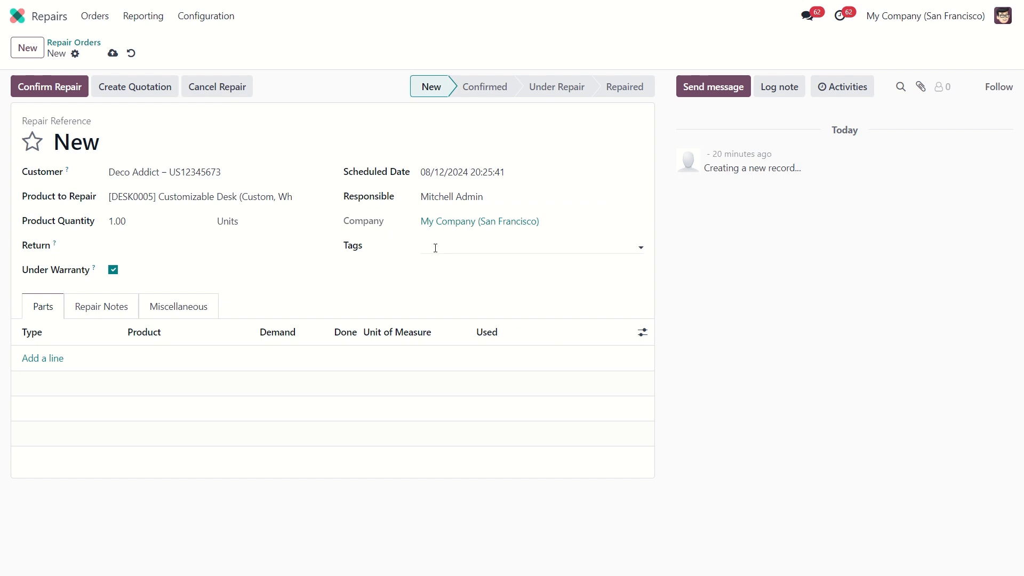
mouse_move(254, 305)
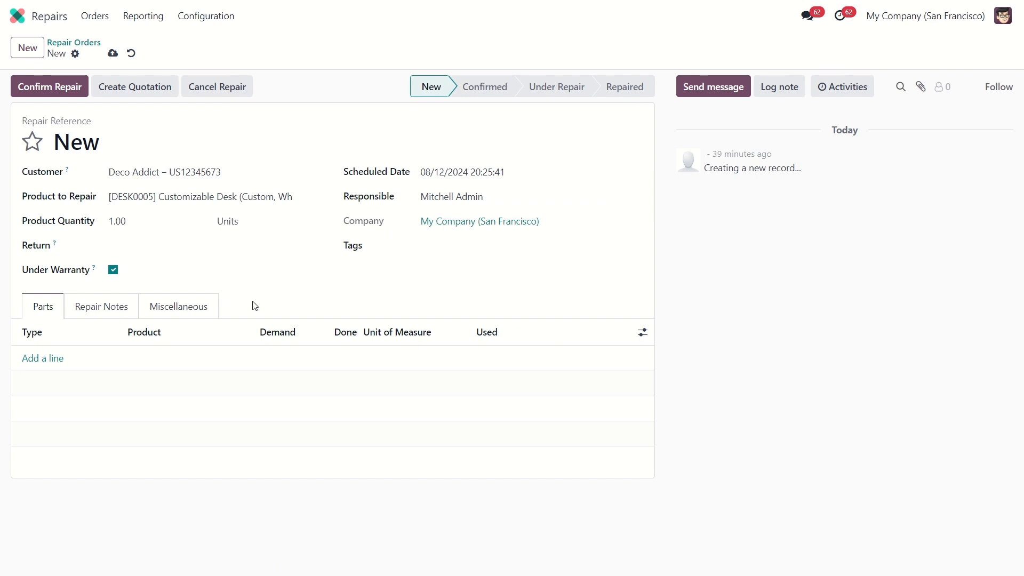
mouse_move(43, 358)
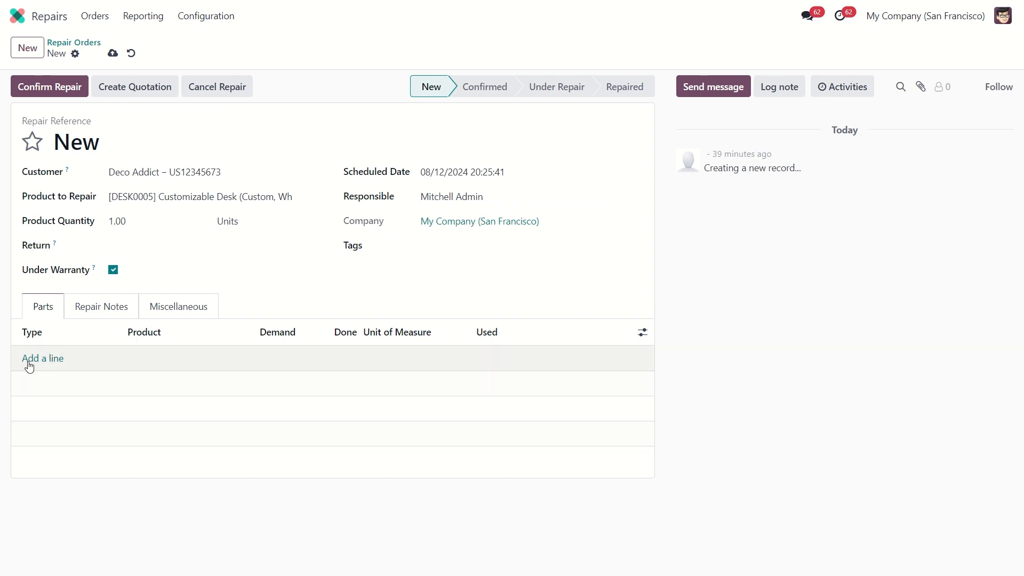
Add a new line of type Add on the Parts tab
left_click(43, 358)
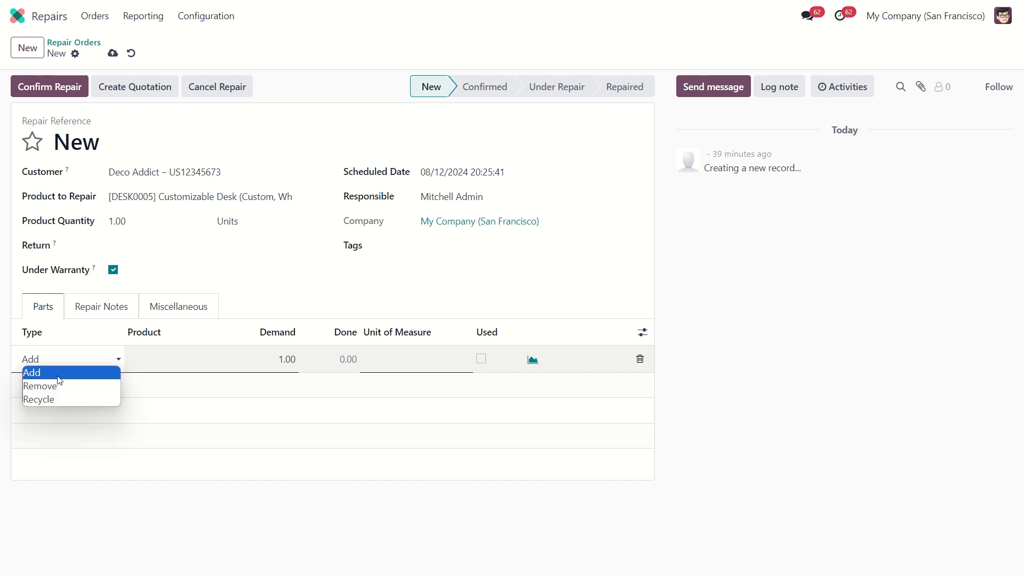
mouse_move(43, 399)
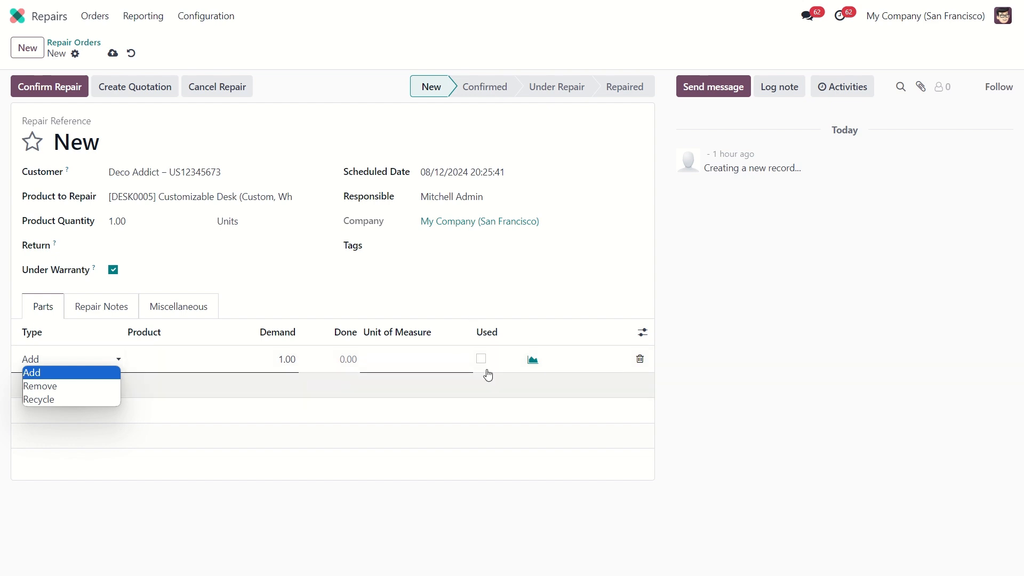
mouse_move(481, 360)
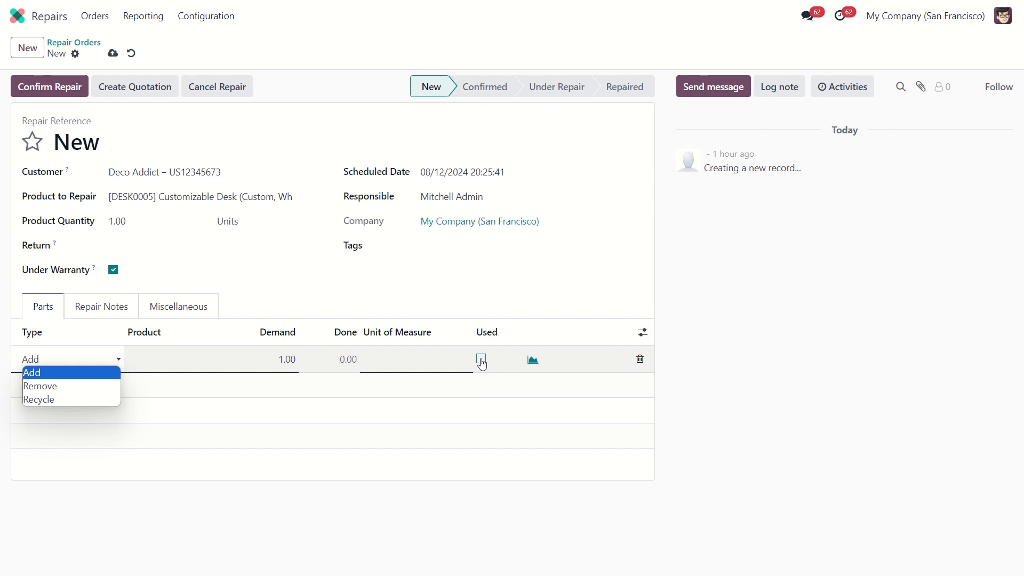
mouse_move(91, 385)
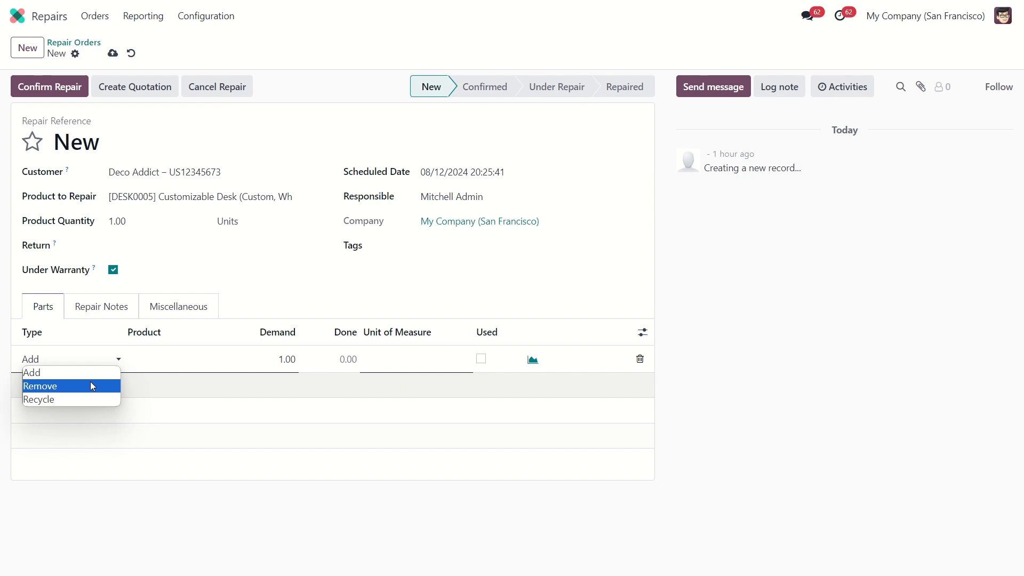
mouse_move(63, 399)
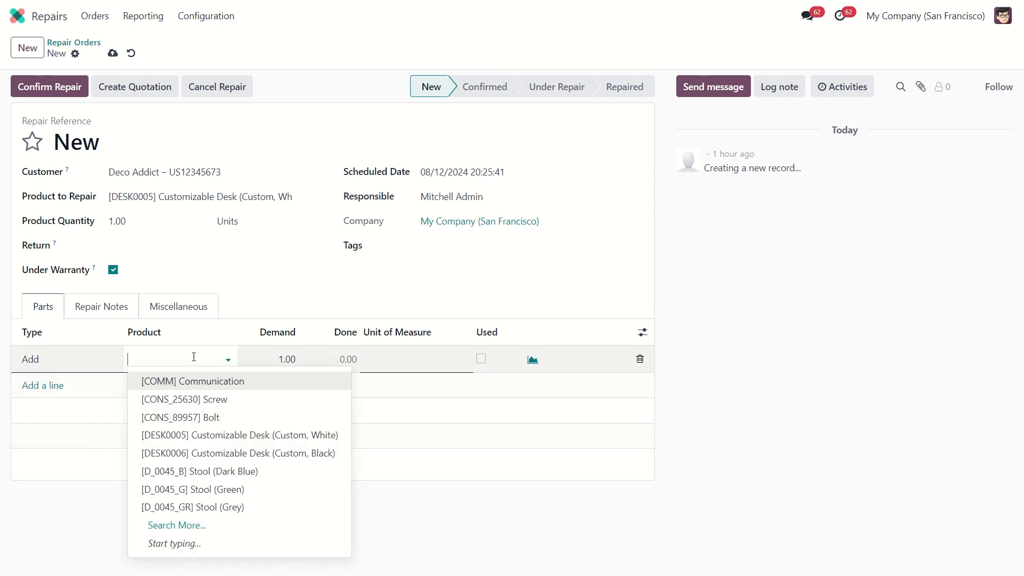
mouse_move(227, 417)
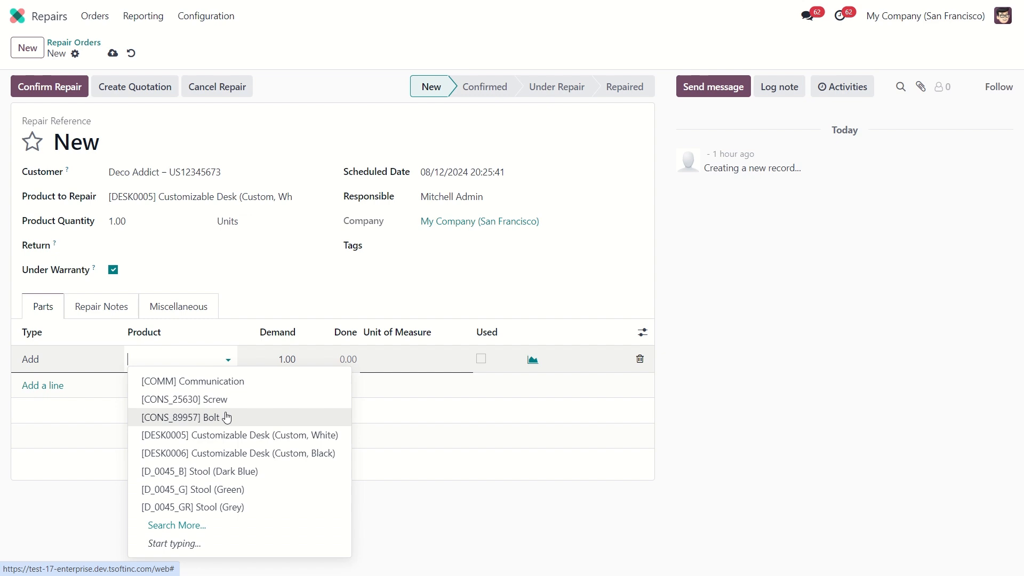
Choose Screw with demand 1.00 units, then view the optional parts columns
left_click(185, 399)
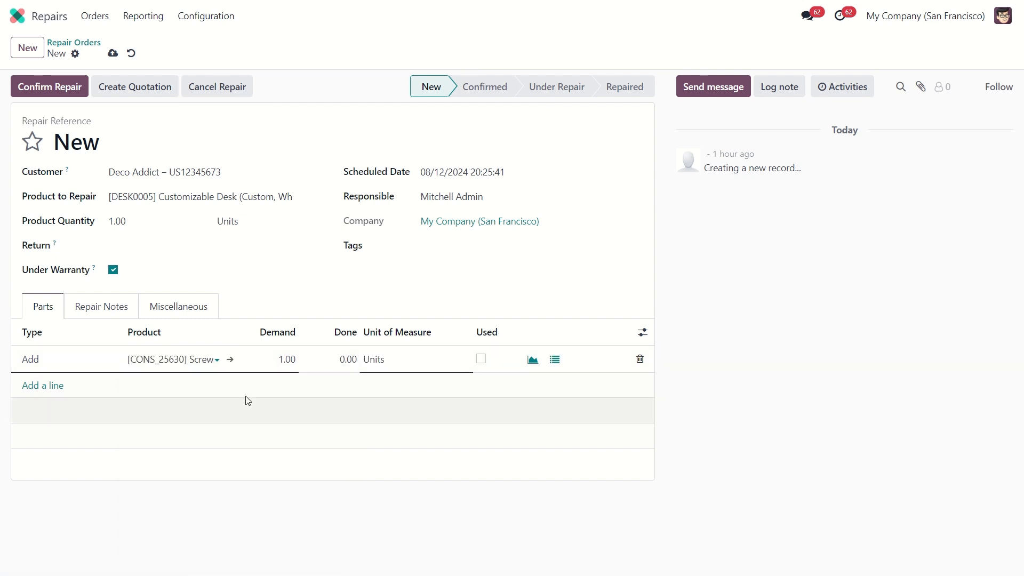
left_click(277, 359)
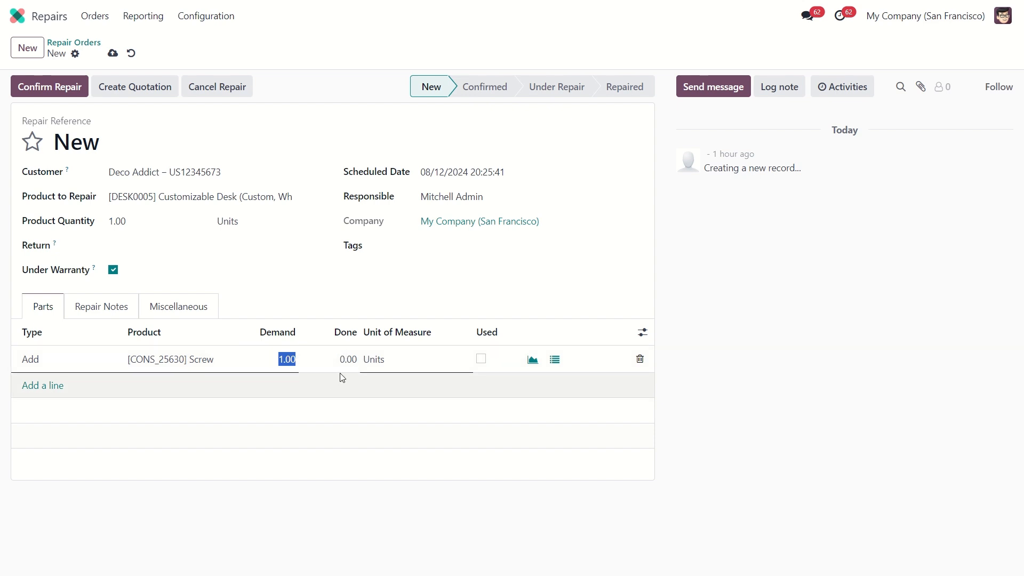
mouse_move(440, 333)
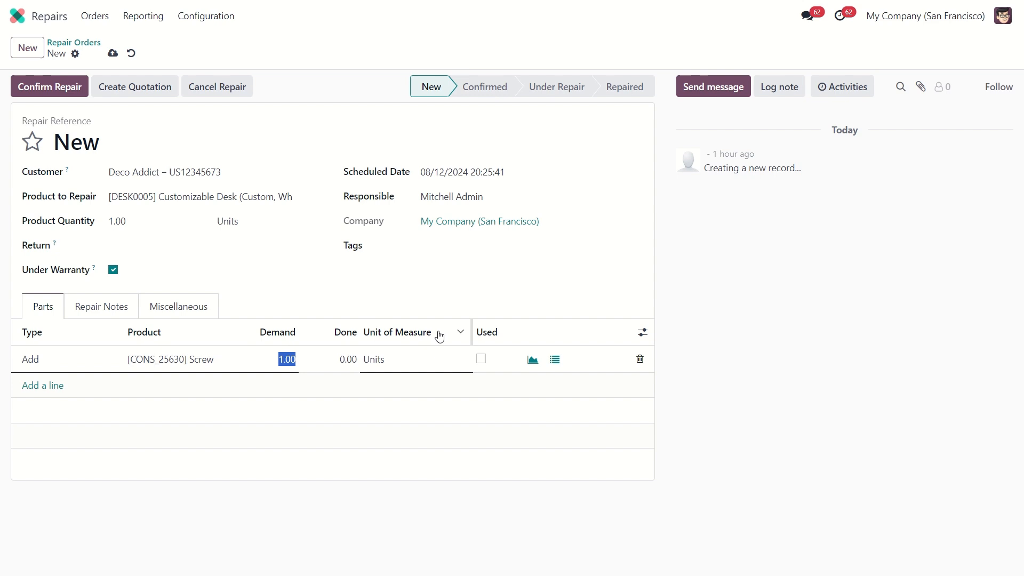
mouse_move(641, 334)
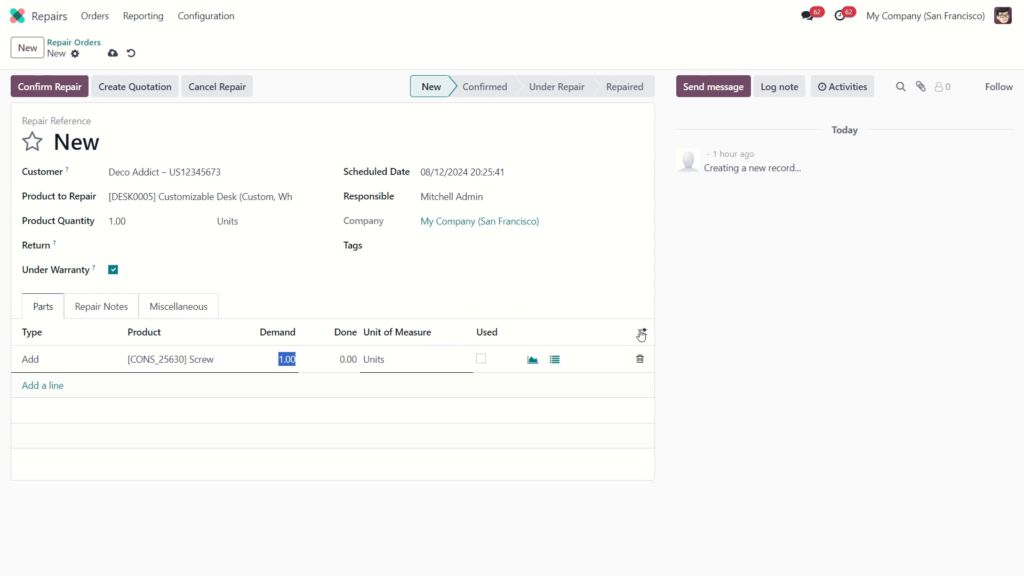
left_click(642, 333)
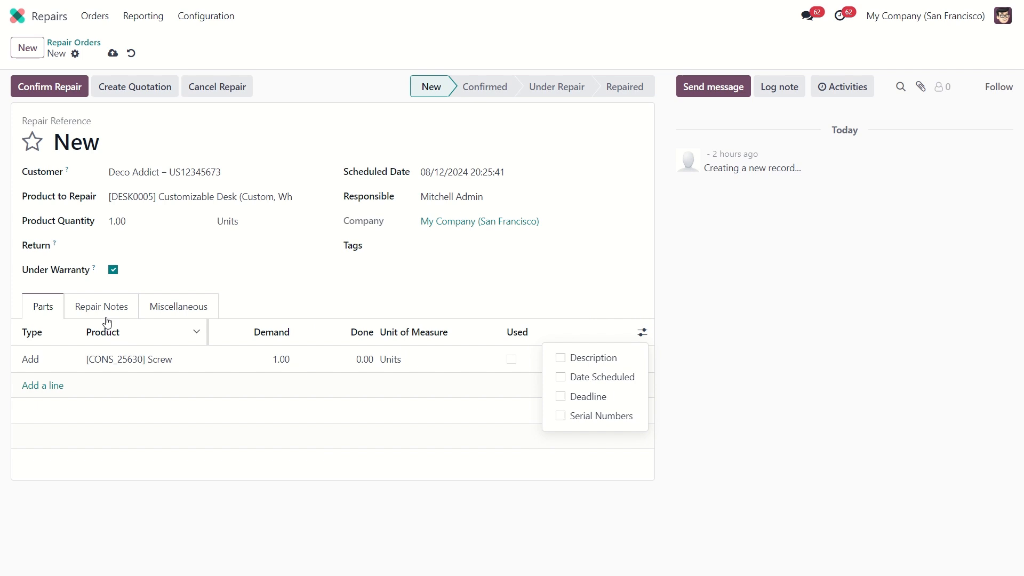
Review the empty Repair Notes and the Miscellaneous tab with WH/Stock locations
left_click(101, 306)
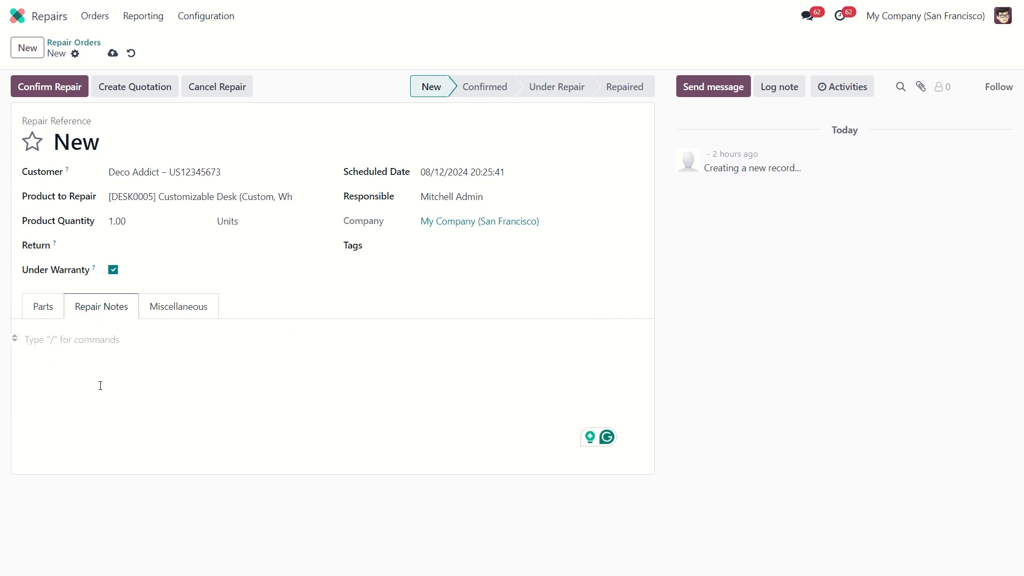
mouse_move(113, 385)
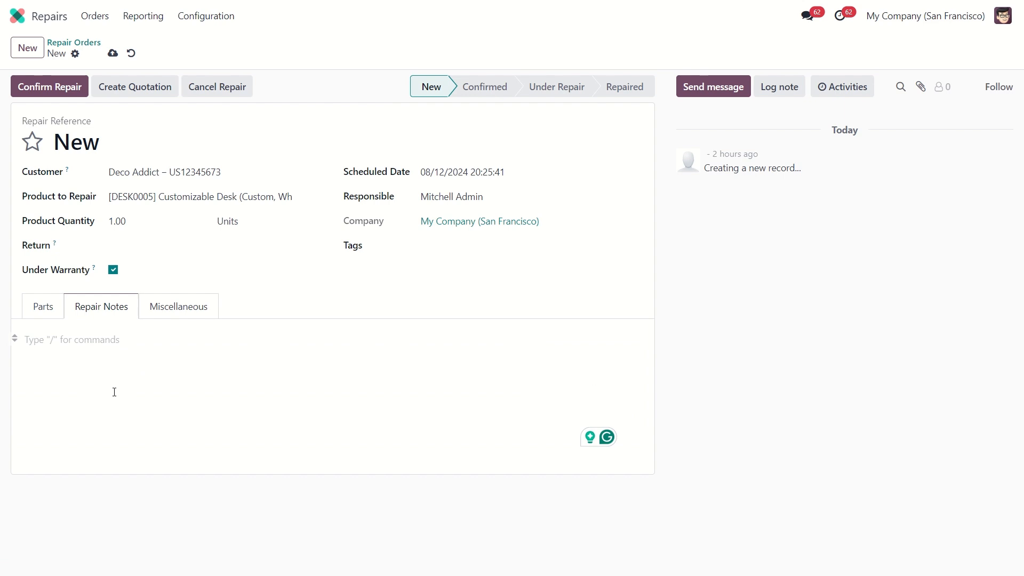
left_click(177, 306)
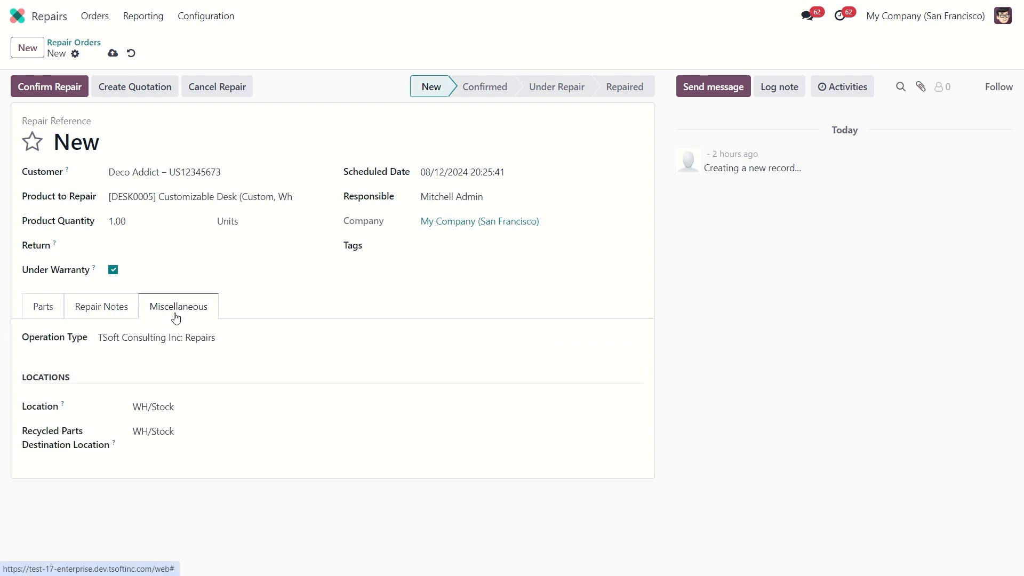
mouse_move(133, 357)
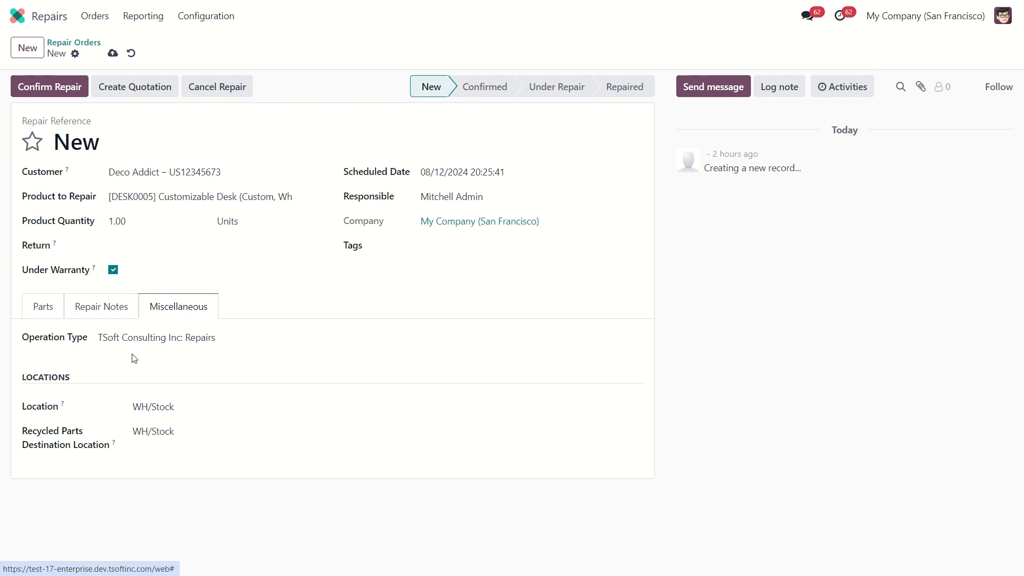
mouse_move(74, 379)
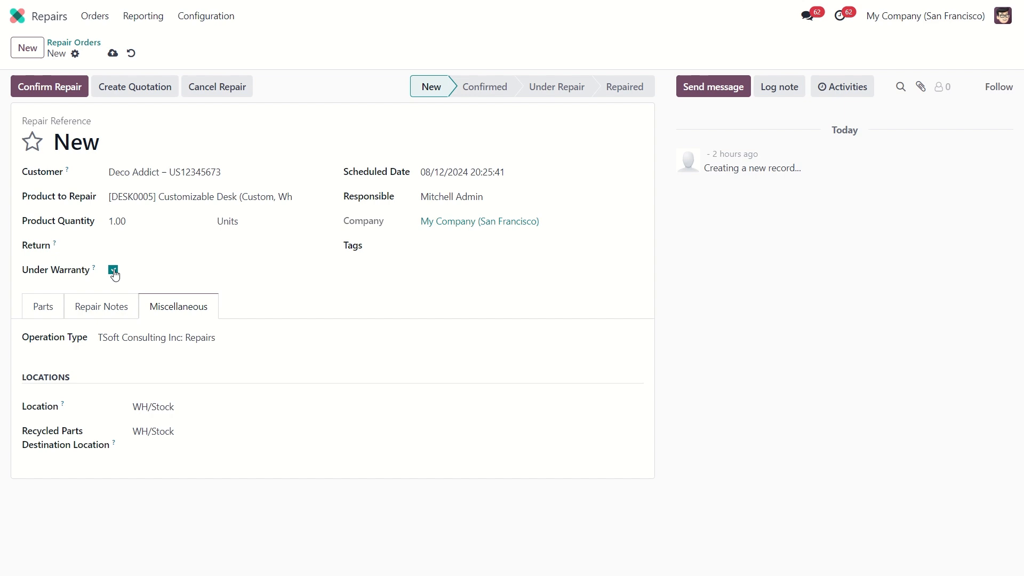
Untick Under Warranty and confirm the repair as WH/RO/00007
left_click(112, 271)
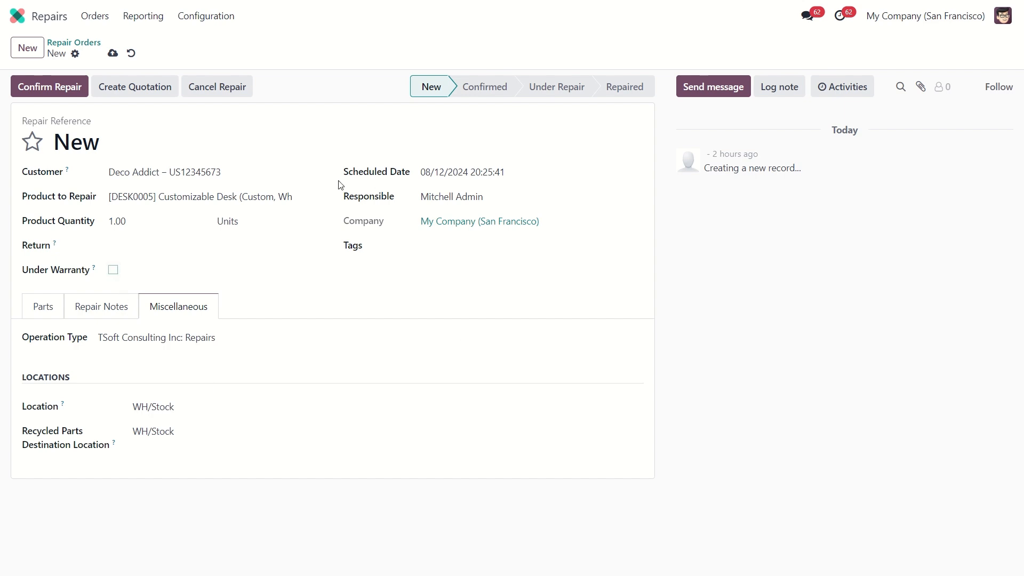
mouse_move(208, 302)
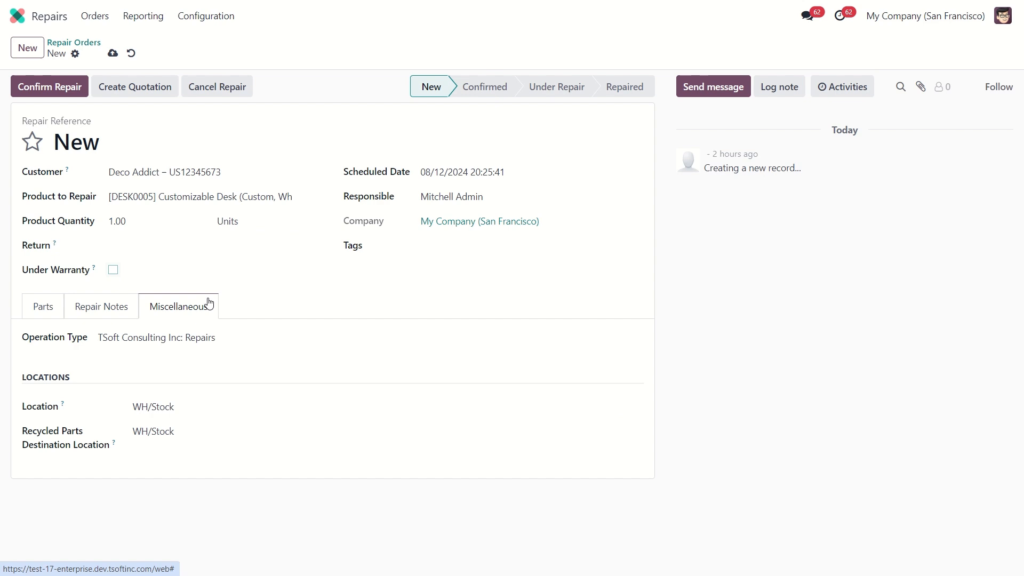
mouse_move(50, 87)
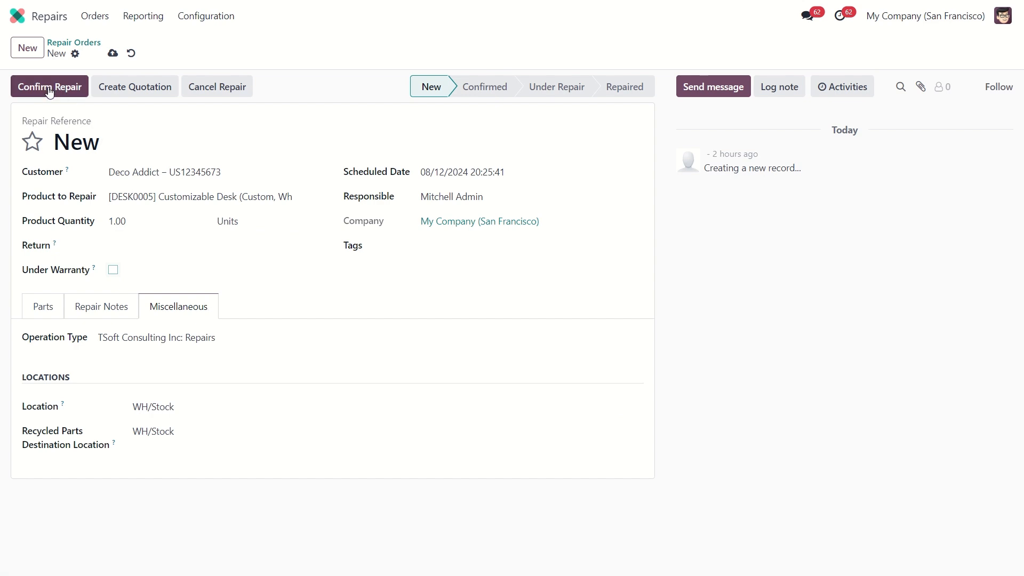
left_click(49, 87)
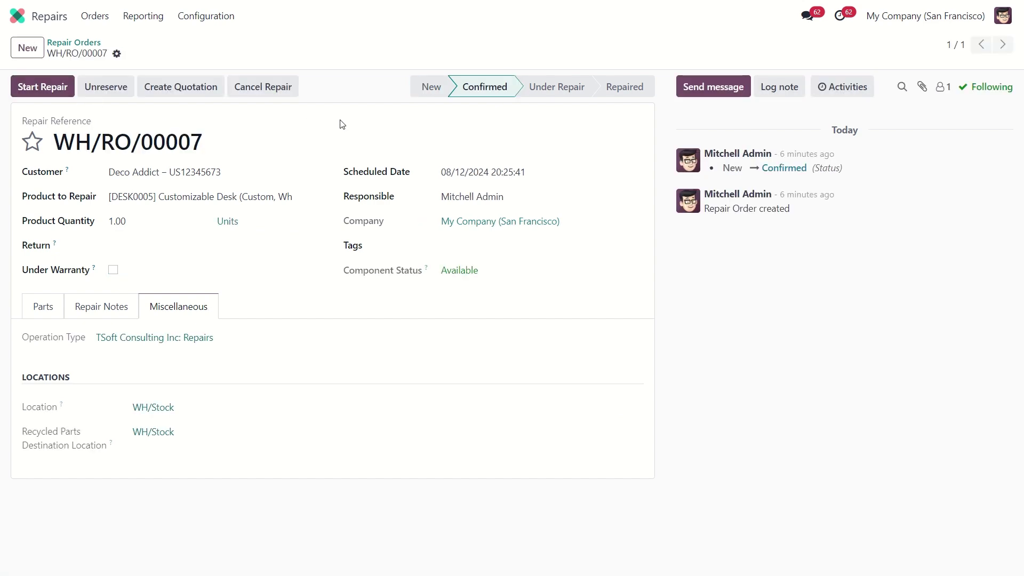
mouse_move(486, 102)
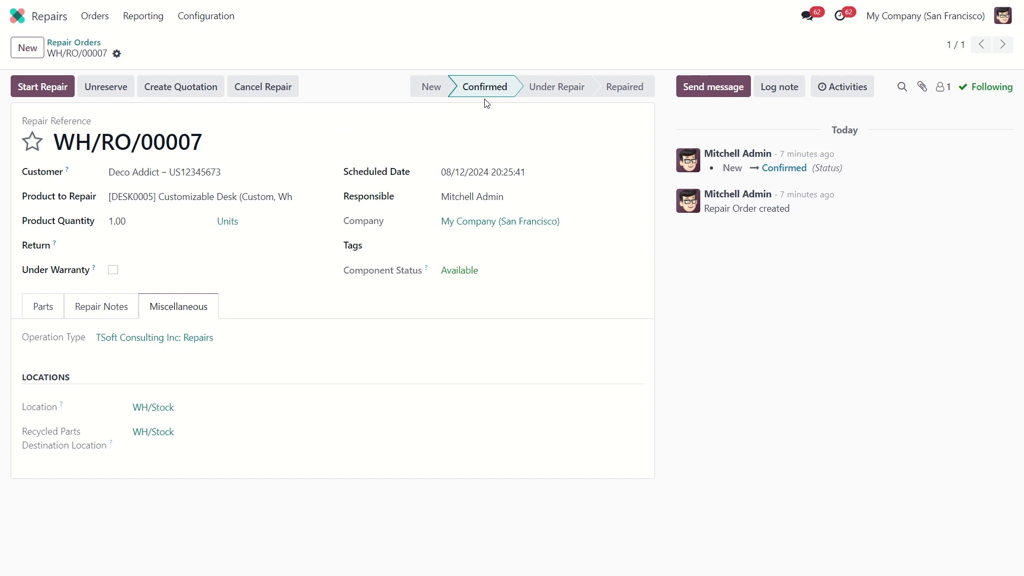
mouse_move(260, 108)
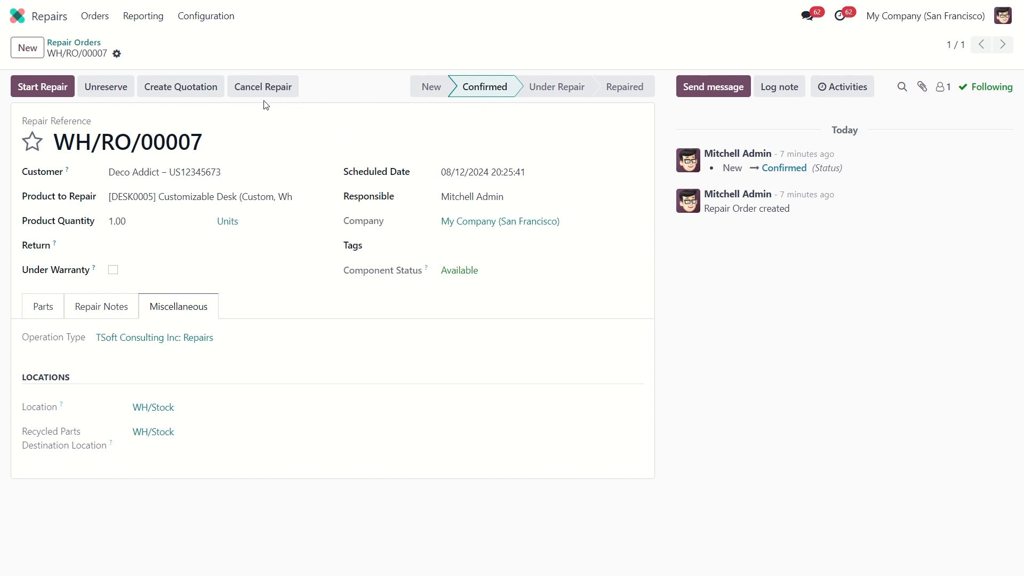
mouse_move(32, 91)
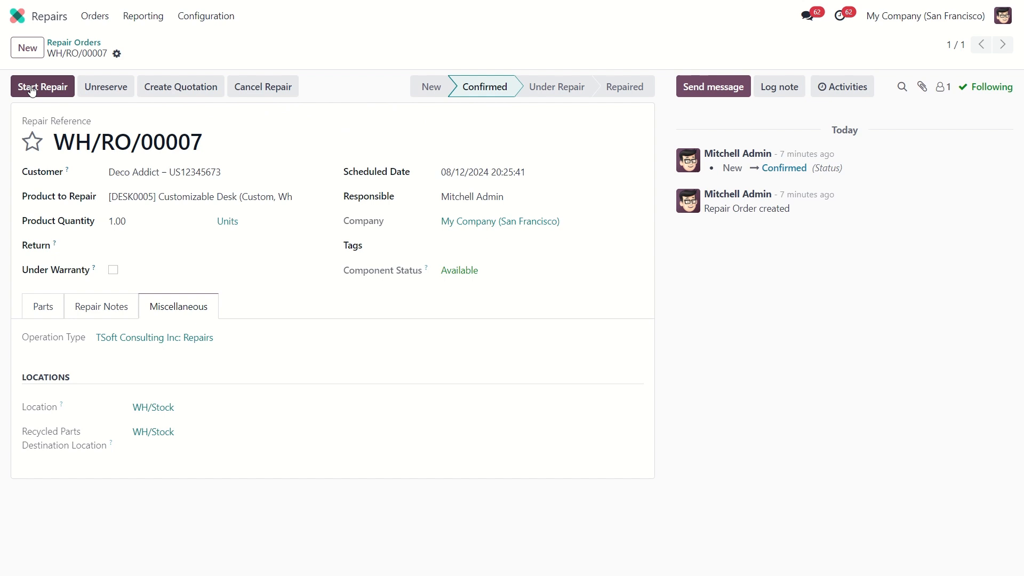
Start Repair, then End Repair on WH/RO/00007 to reach Repaired status
left_click(41, 86)
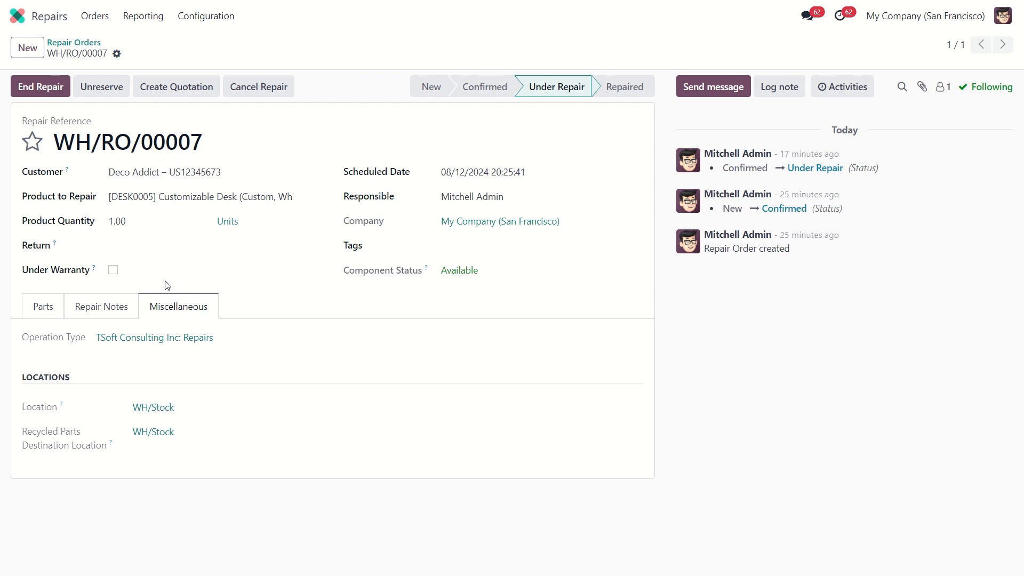
mouse_move(40, 86)
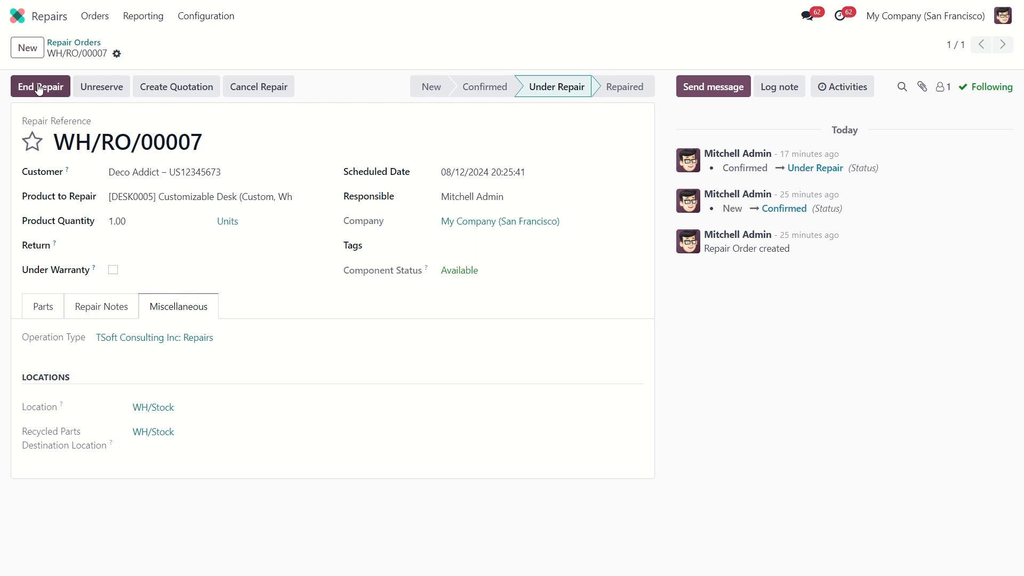
left_click(40, 87)
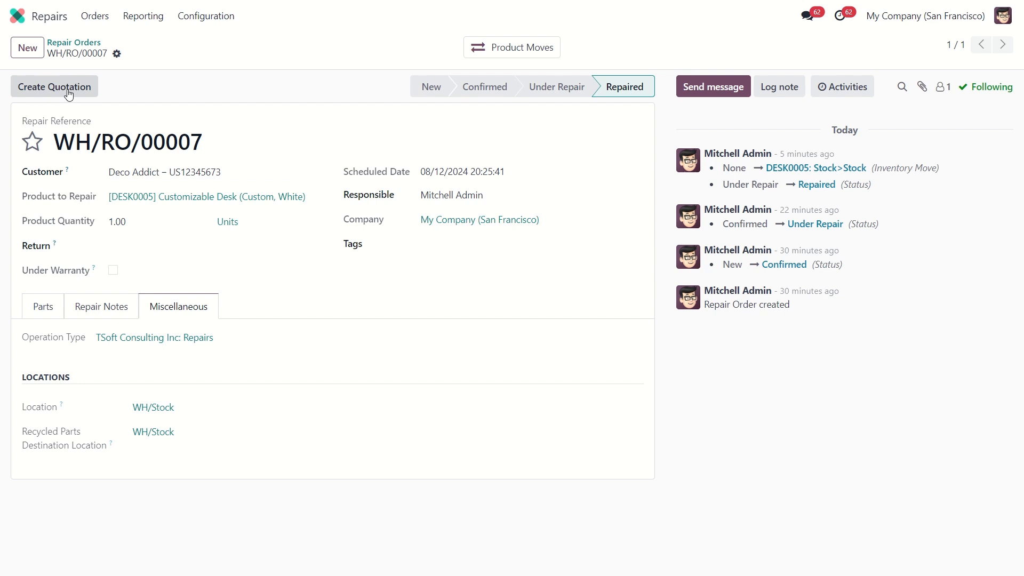
Create quotation S00038 for one Screw ($0.23) and confirm it
left_click(54, 87)
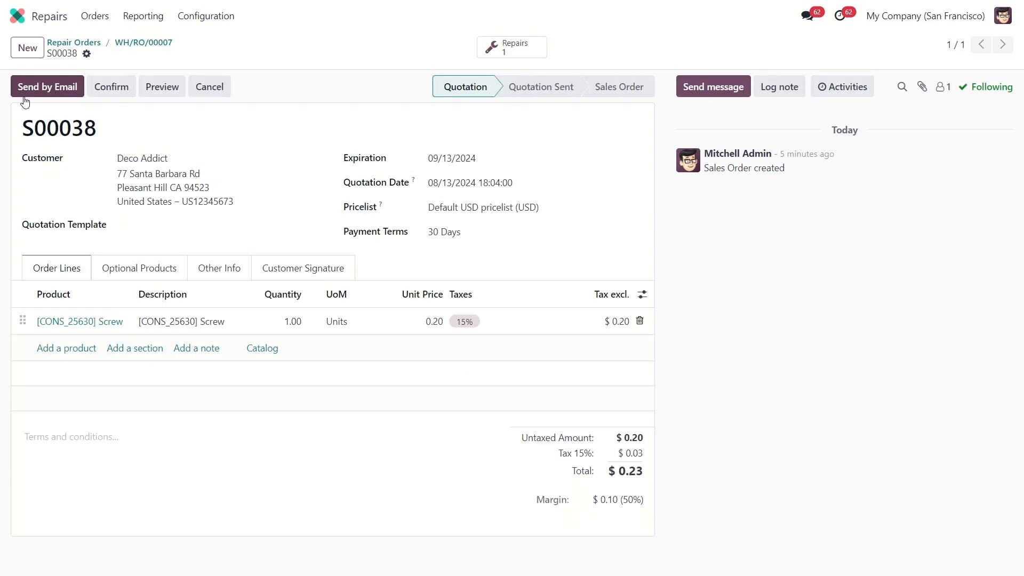
mouse_move(70, 151)
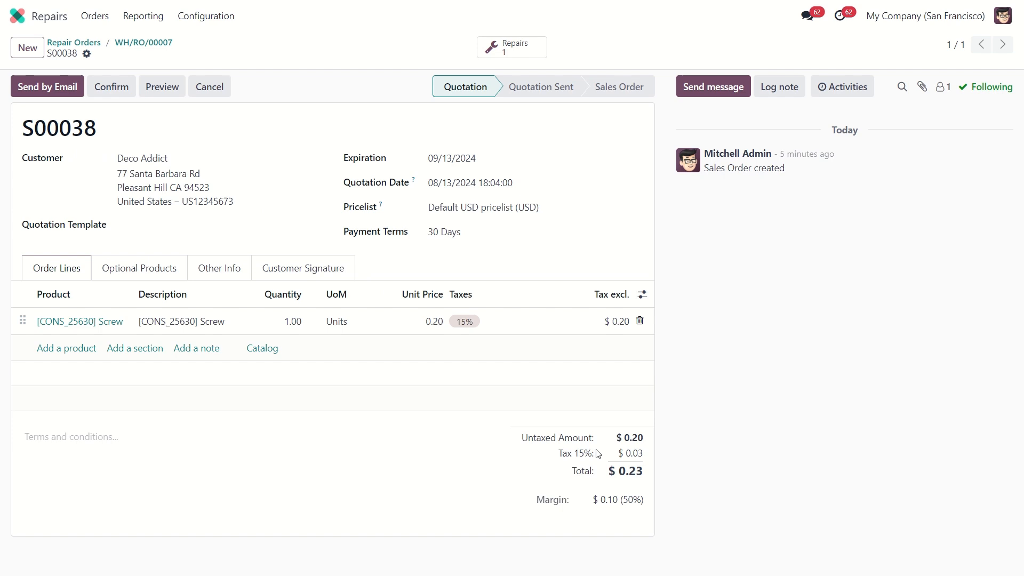
mouse_move(514, 442)
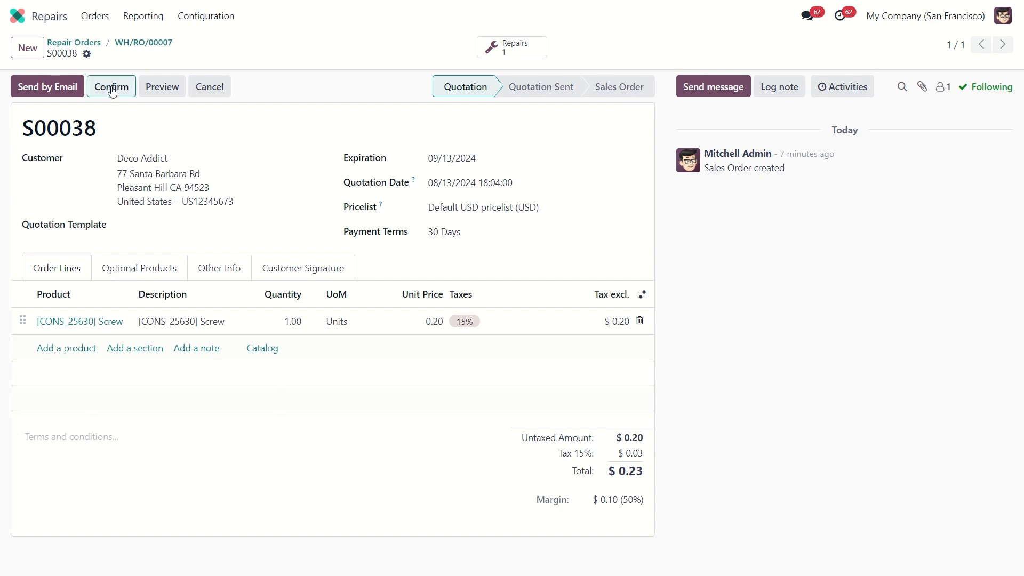
left_click(111, 86)
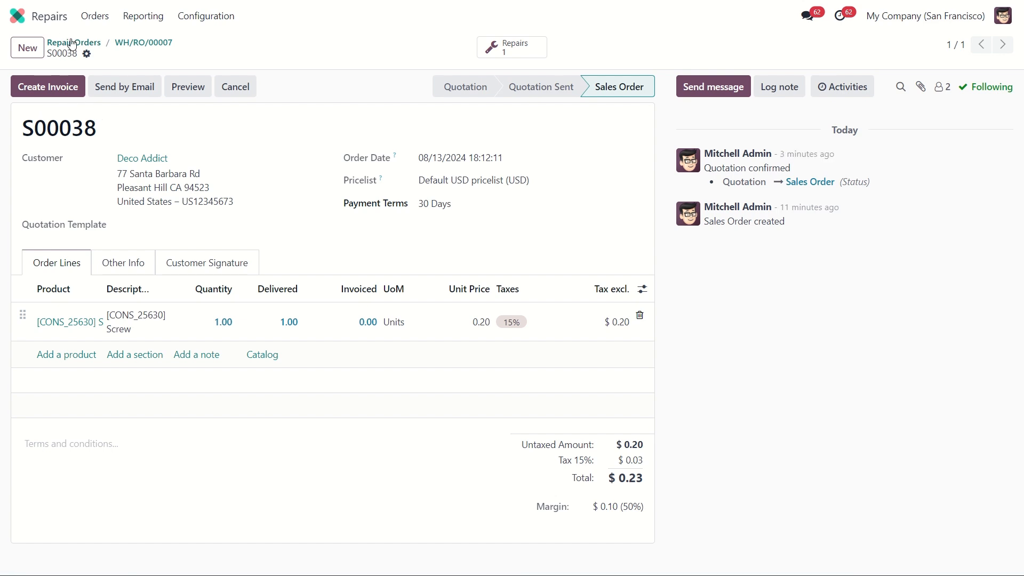
Return via breadcrumb to the Repair Orders list showing WH/RO/00007 Repaired with S00038
left_click(73, 43)
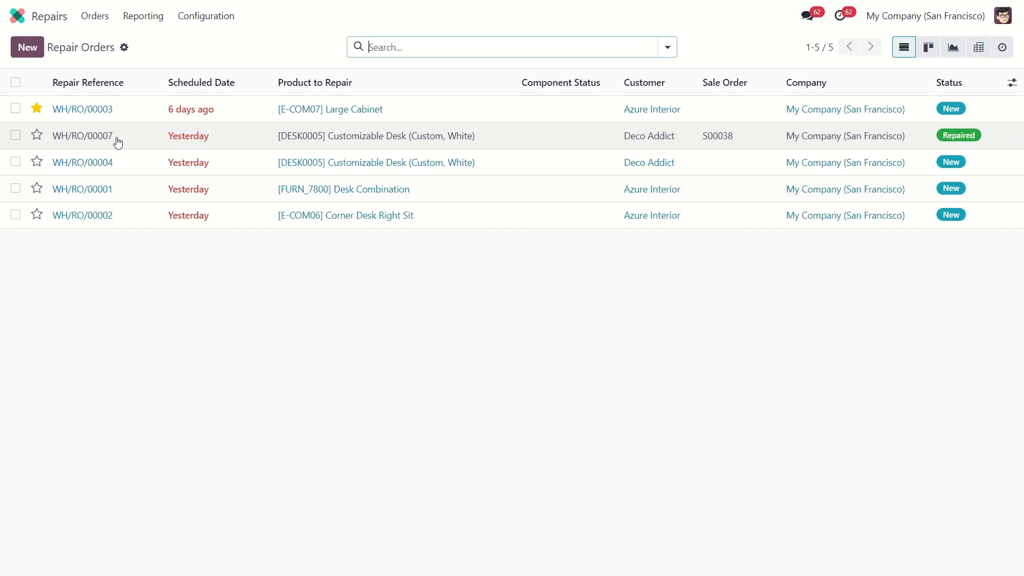
mouse_move(431, 136)
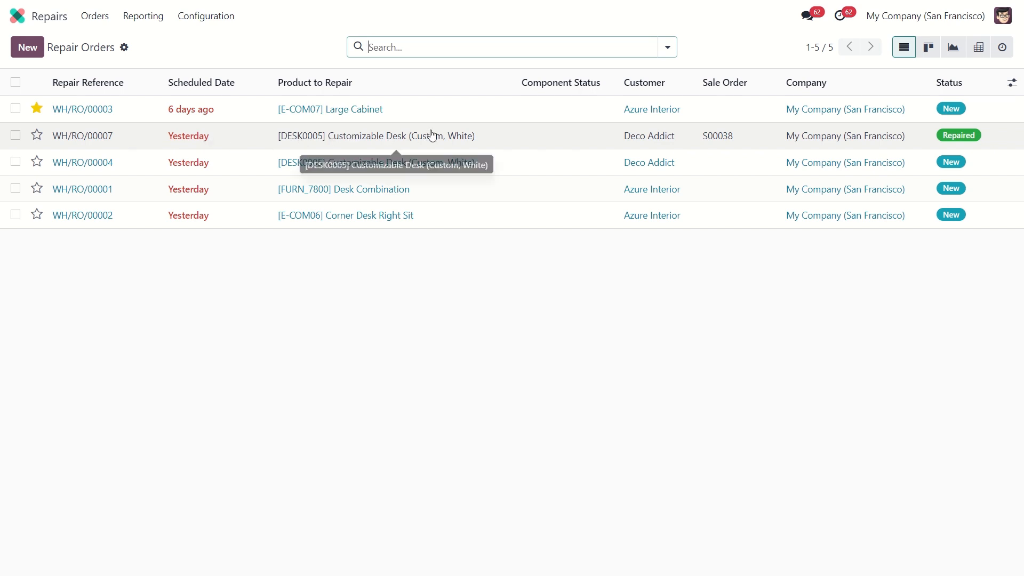
mouse_move(969, 139)
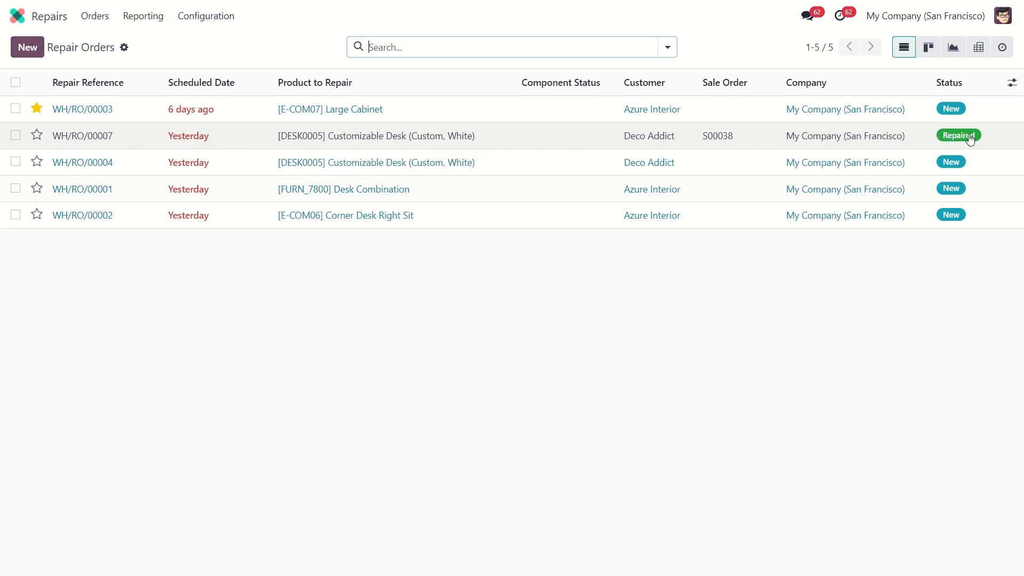
mouse_move(957, 136)
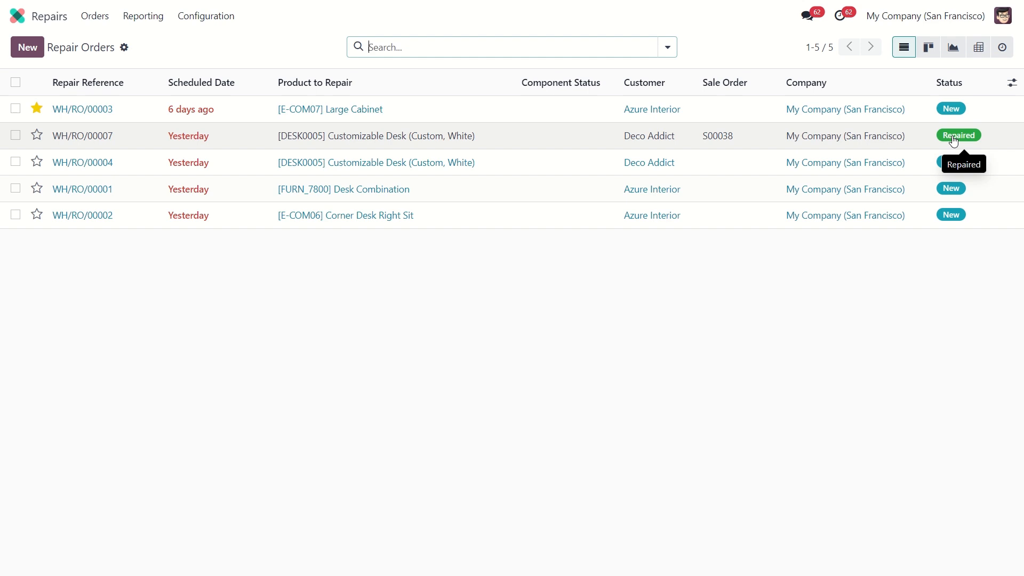